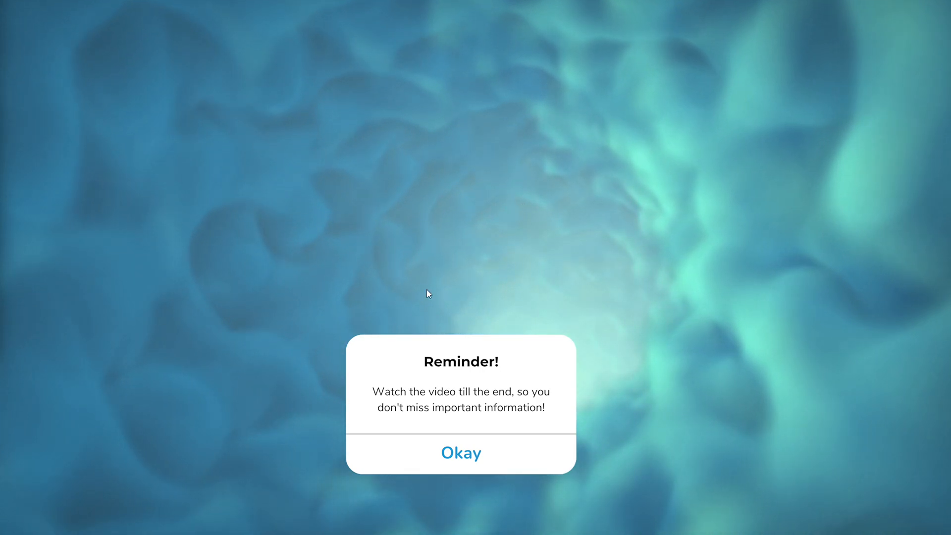
Search the taskbar for "robl" to launch the Roblox app.
click(460, 452)
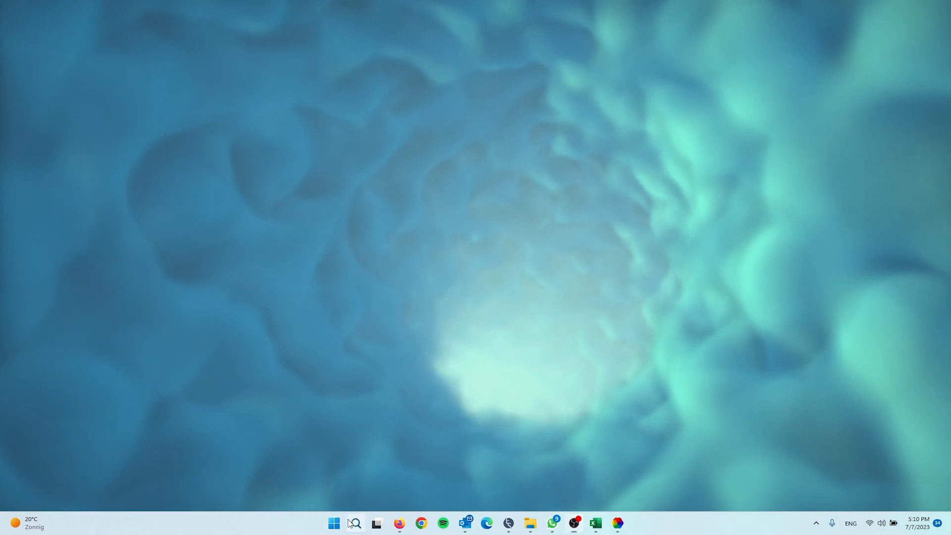
text(robl)
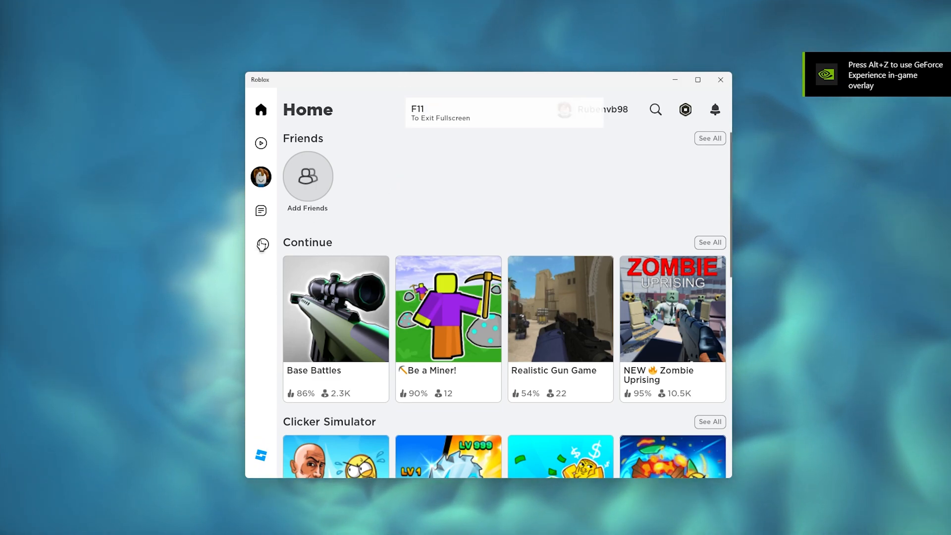
Open the More page from the three-dots icon in the Roblox sidebar.
click(261, 244)
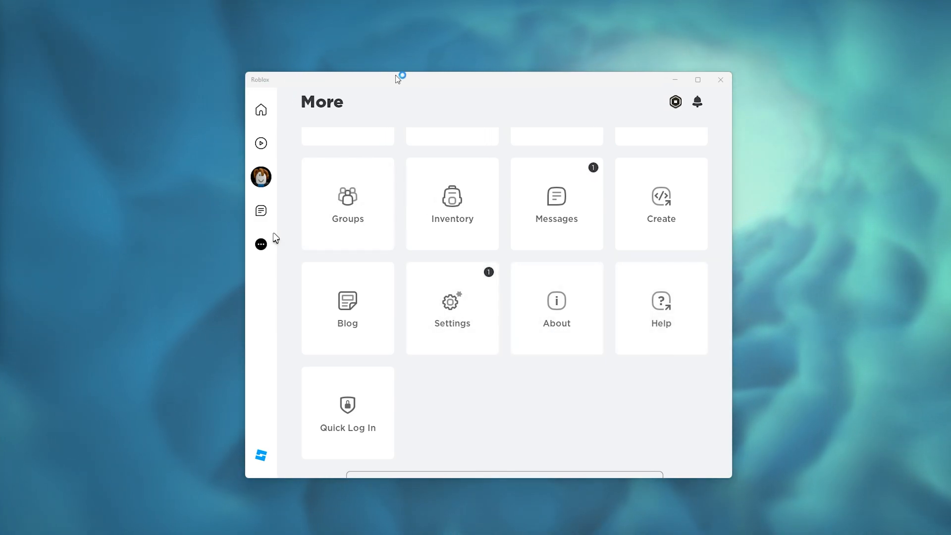
Open Roblox Support via Help and choose Contact Us under Promoted articles.
click(660, 308)
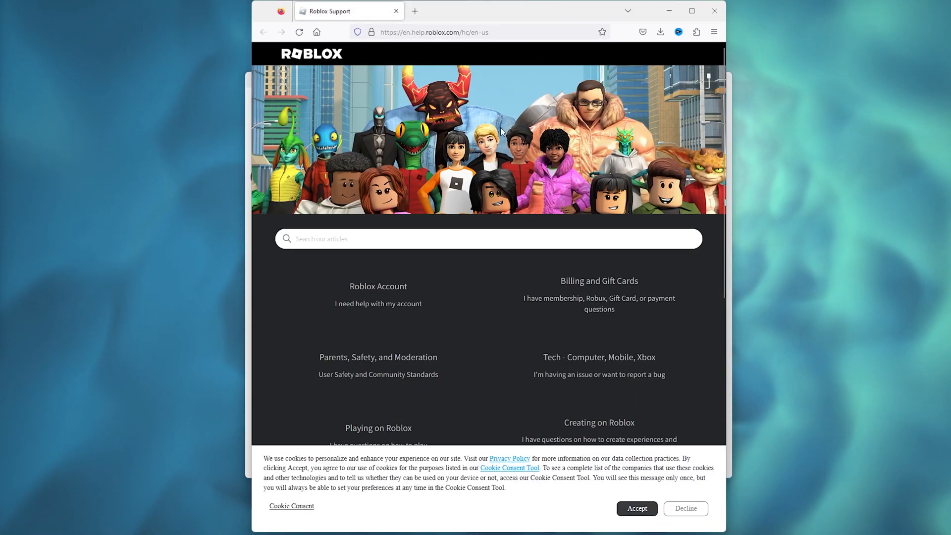
scroll(down, 3)
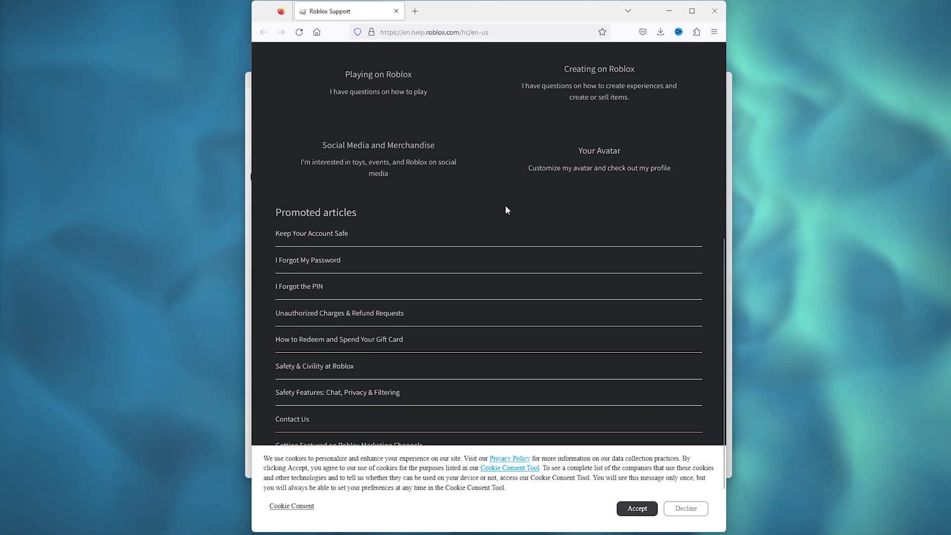
scroll(down, 3)
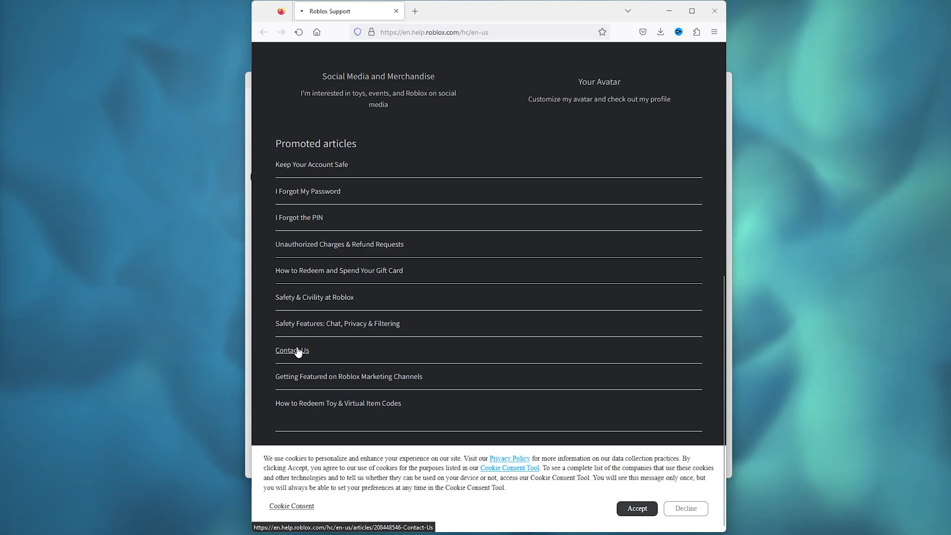
click(292, 350)
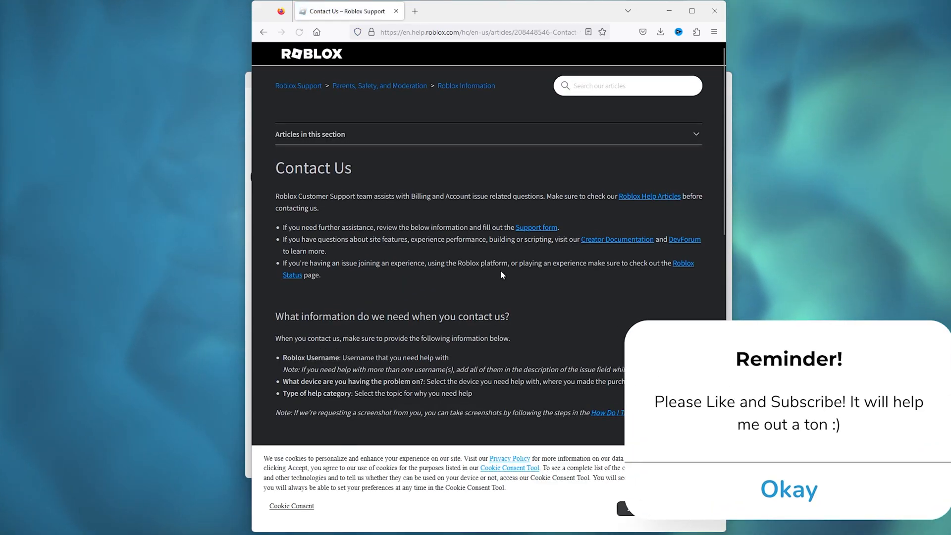
Open the General Website Issues link under Technical Issue Questions.
scroll(down, 3)
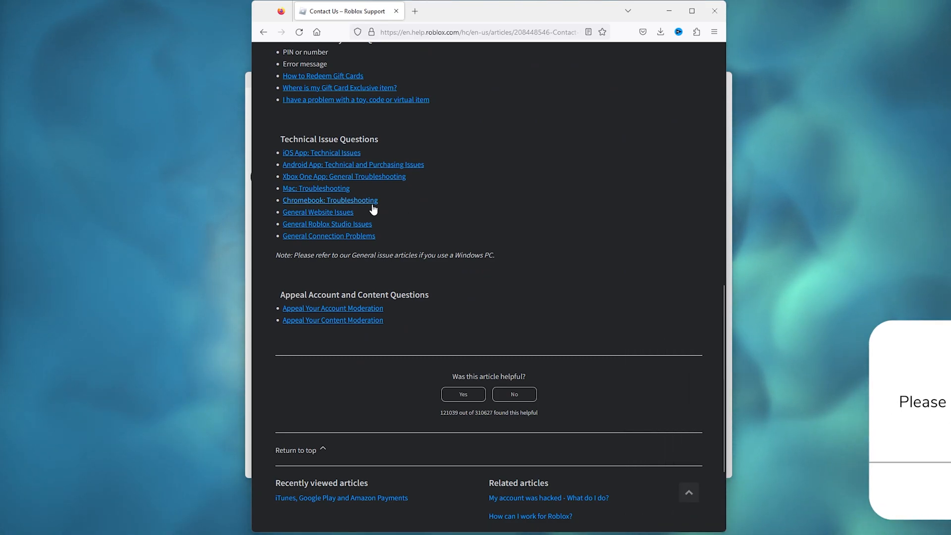
click(317, 212)
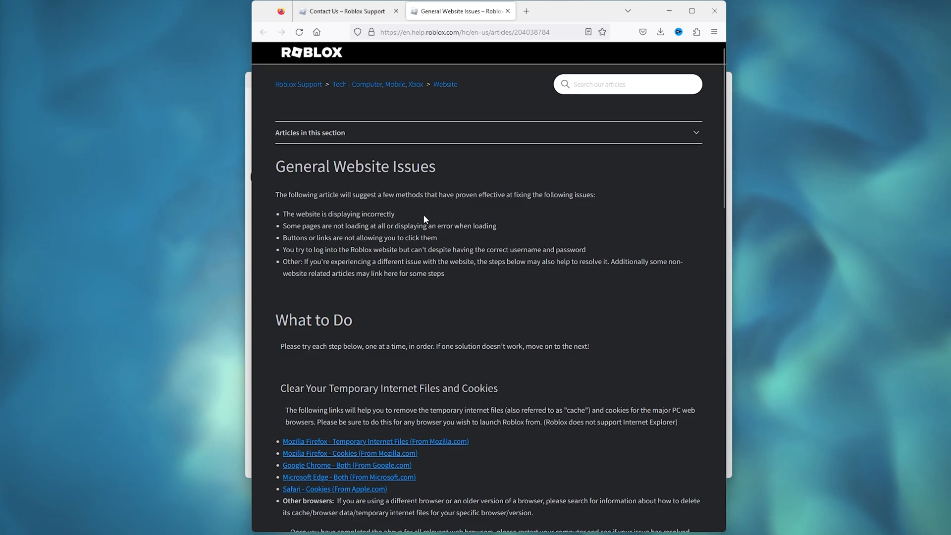
Follow the article's "Need more help? Contact support here" link at the bottom.
scroll(down, 3)
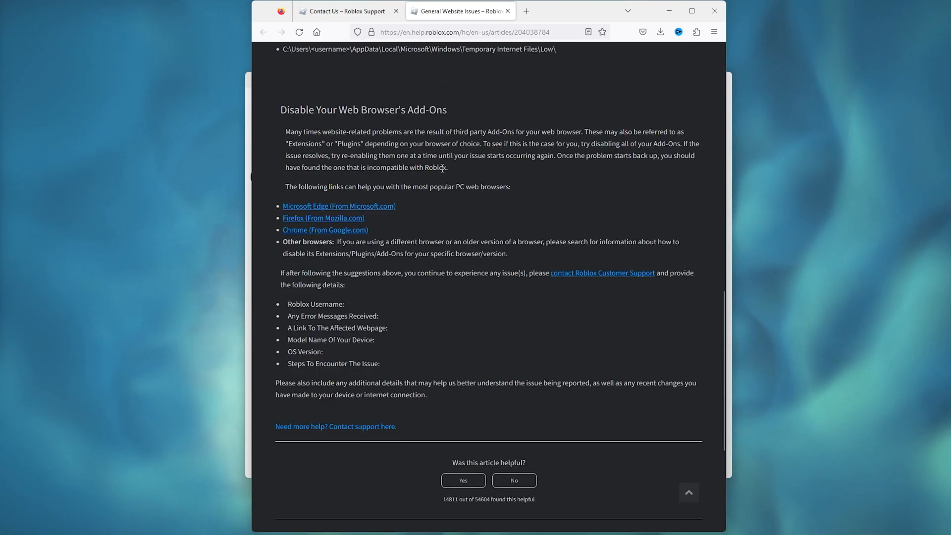
scroll(down, 3)
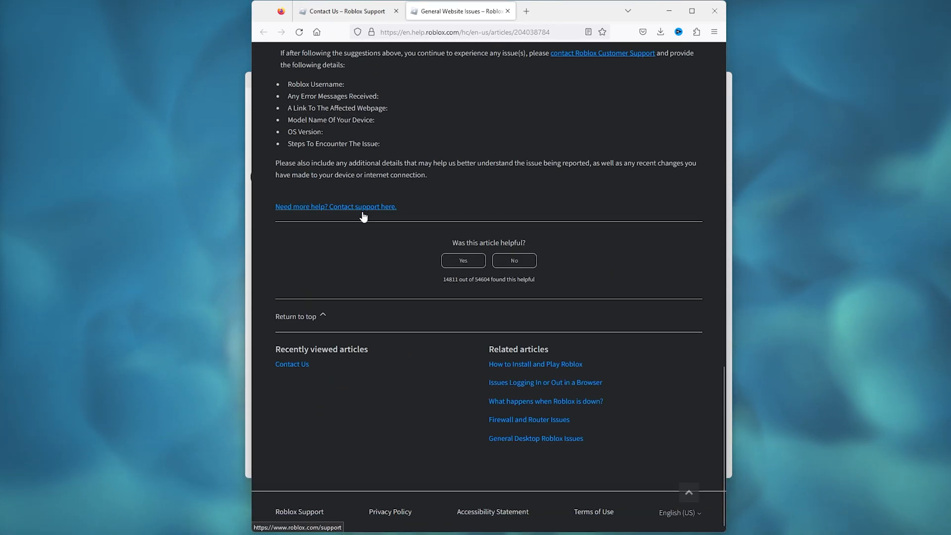
mouse_move(333, 213)
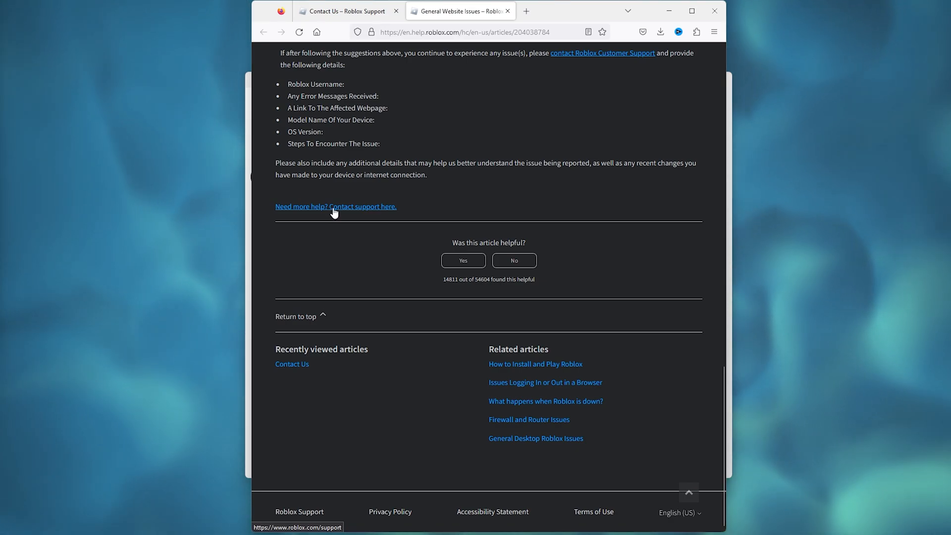
click(335, 206)
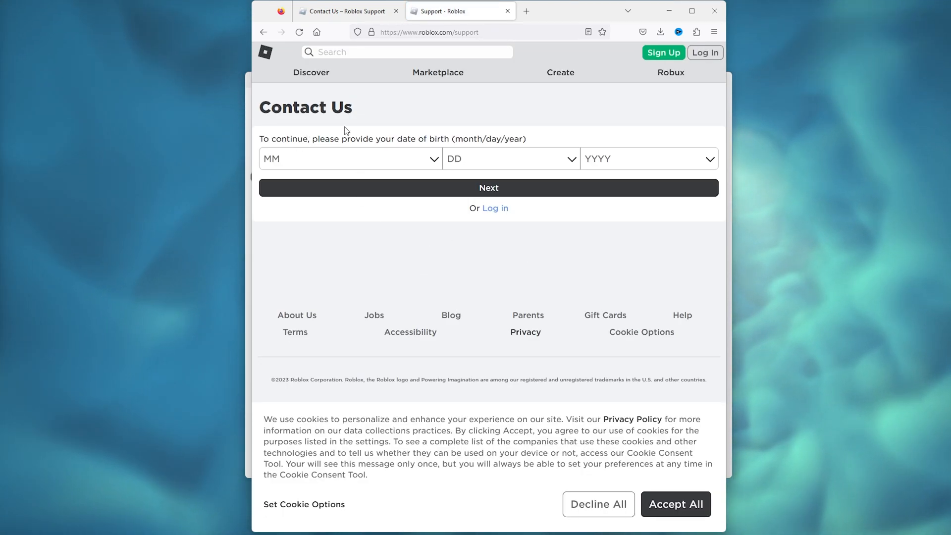
mouse_move(457, 147)
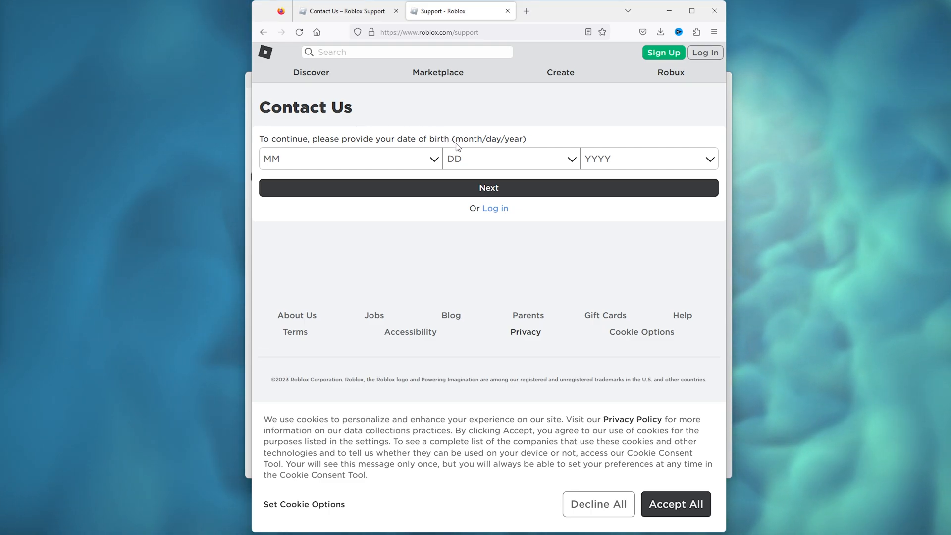
mouse_move(503, 217)
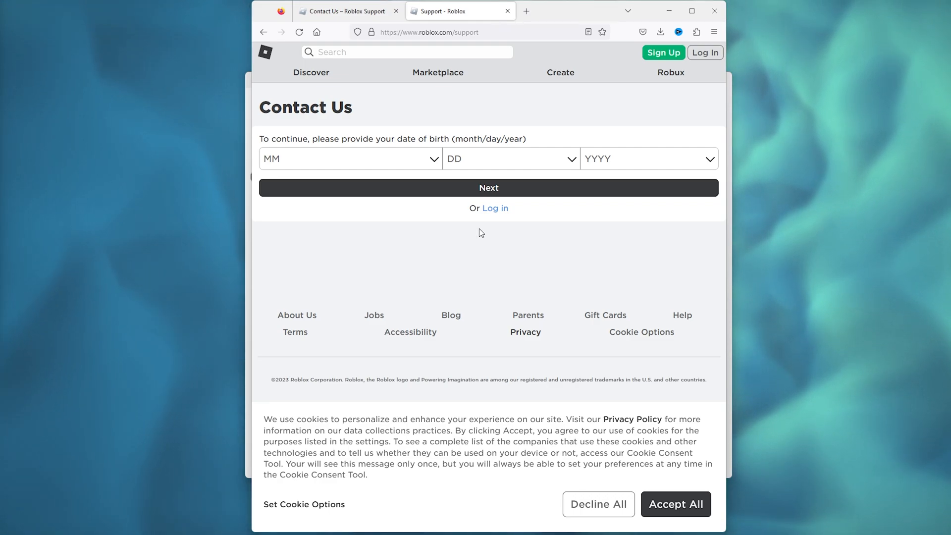
mouse_move(484, 235)
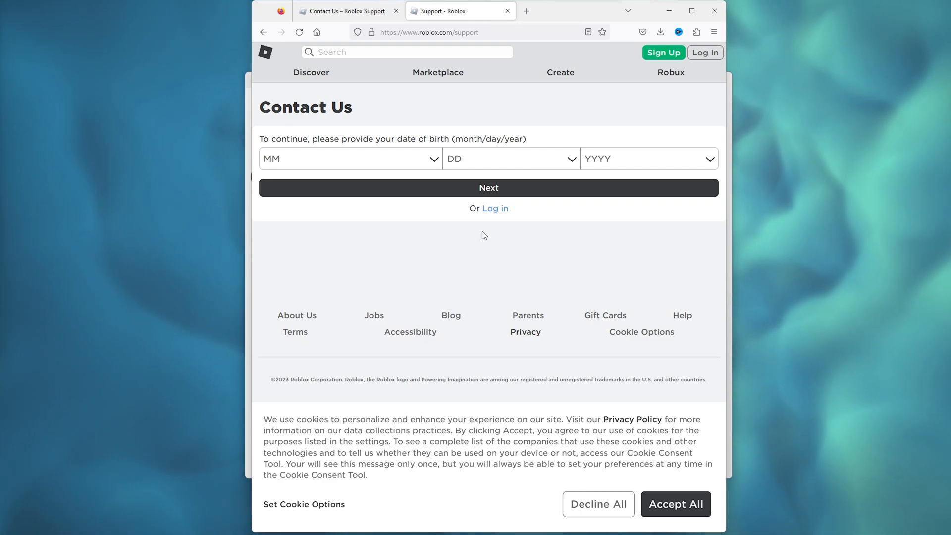